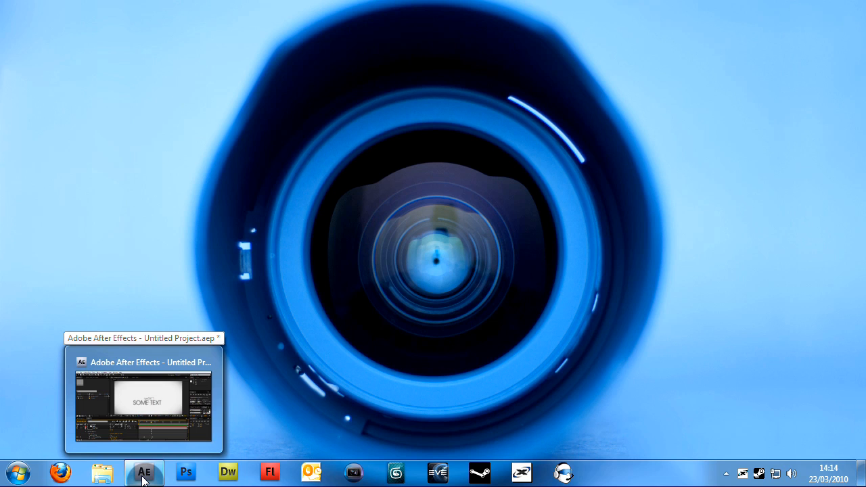
{"action": "mouse_move", "coordinate": [795, 463]}
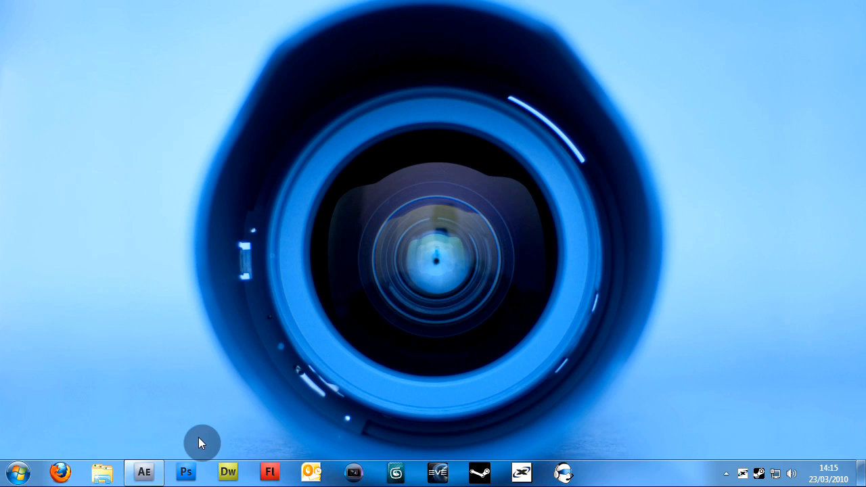
{"action": "mouse_move", "coordinate": [163, 460]}
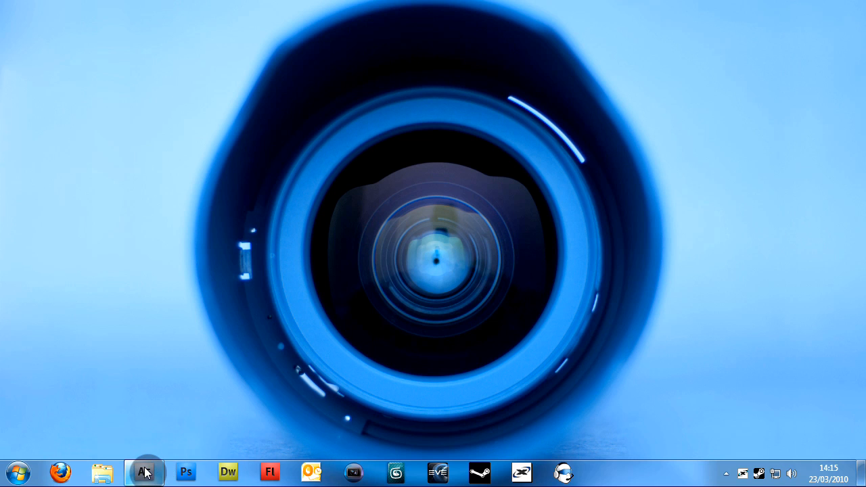
Restore the After Effects window showing the Final composition
{"action": "left_click", "coordinate": [143, 470]}
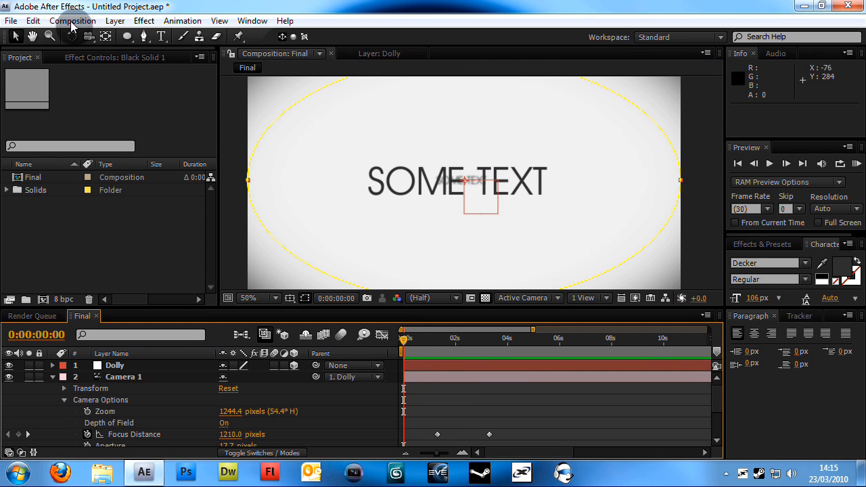
Create a new 1280×720 composition with the default settings
{"action": "left_click", "coordinate": [73, 20]}
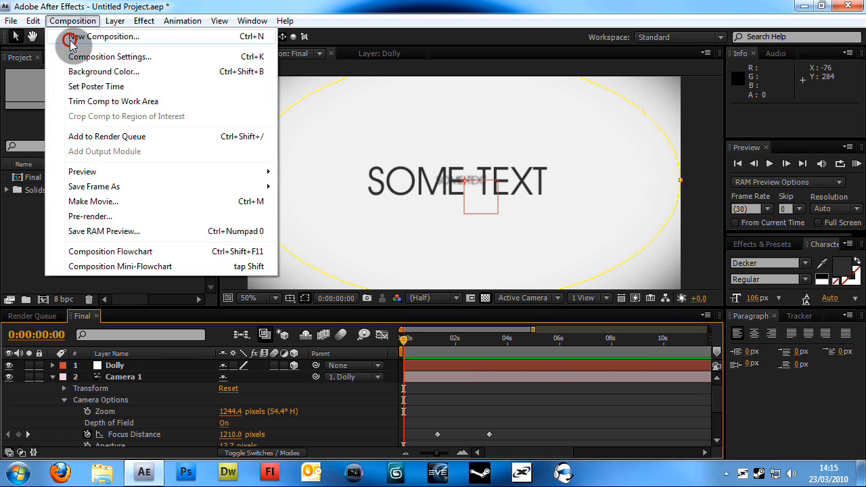
{"action": "left_click", "coordinate": [111, 57]}
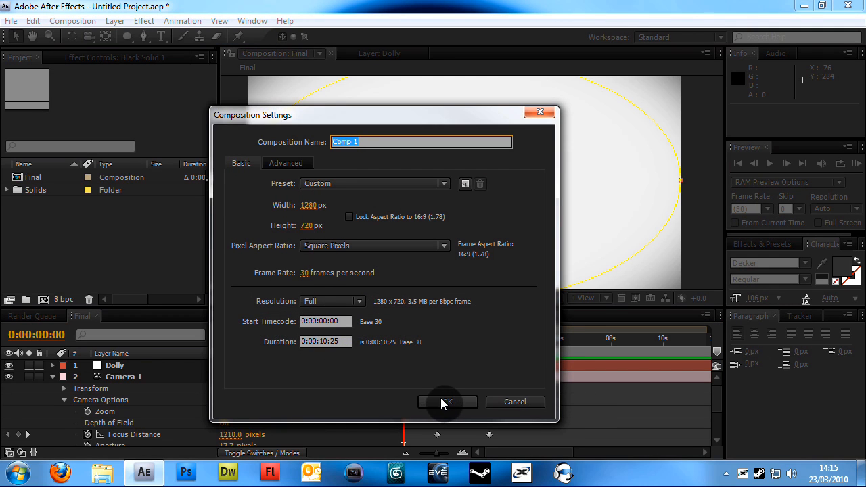
{"action": "left_click", "coordinate": [446, 402]}
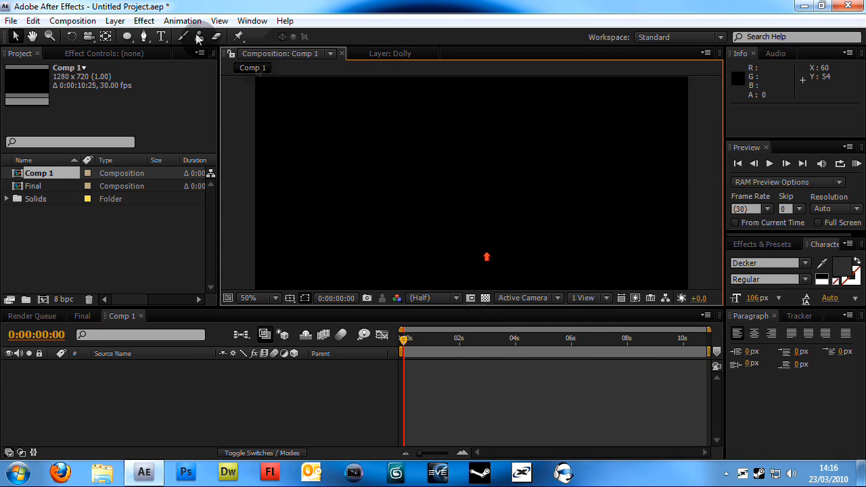
Add a white solid layer named BG to the comp
{"action": "left_click", "coordinate": [113, 20]}
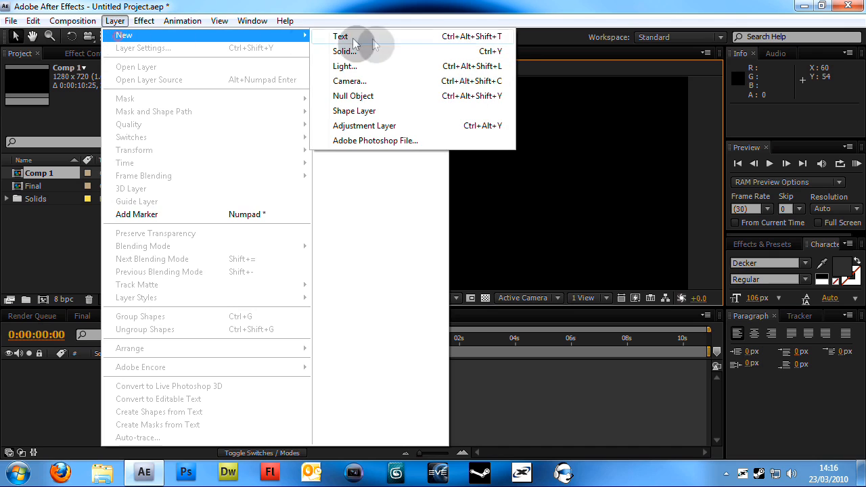
{"action": "left_click", "coordinate": [342, 52]}
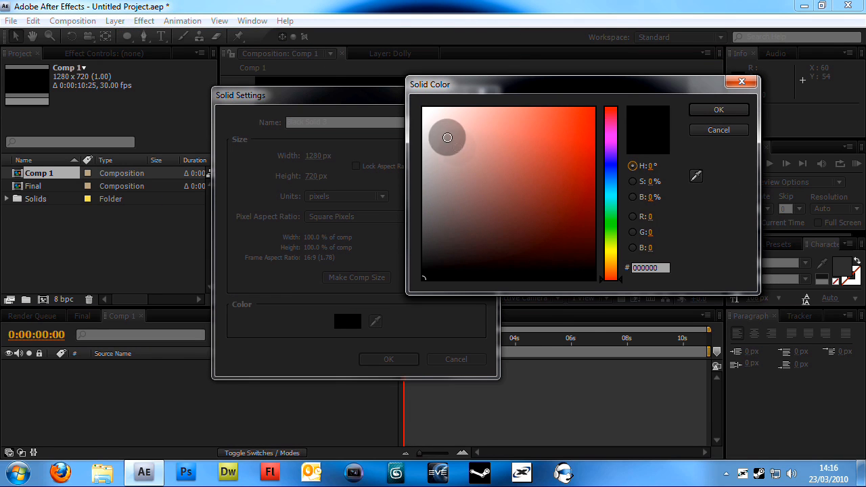
{"action": "left_click", "coordinate": [422, 127]}
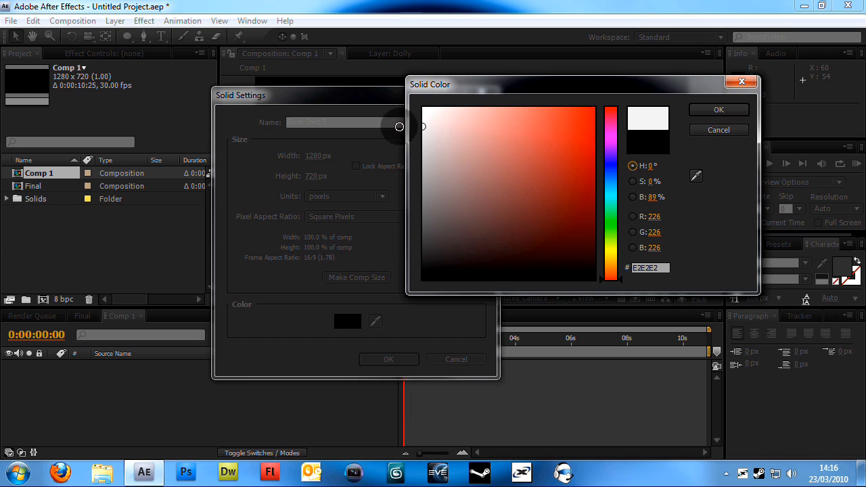
{"action": "left_click", "coordinate": [716, 110]}
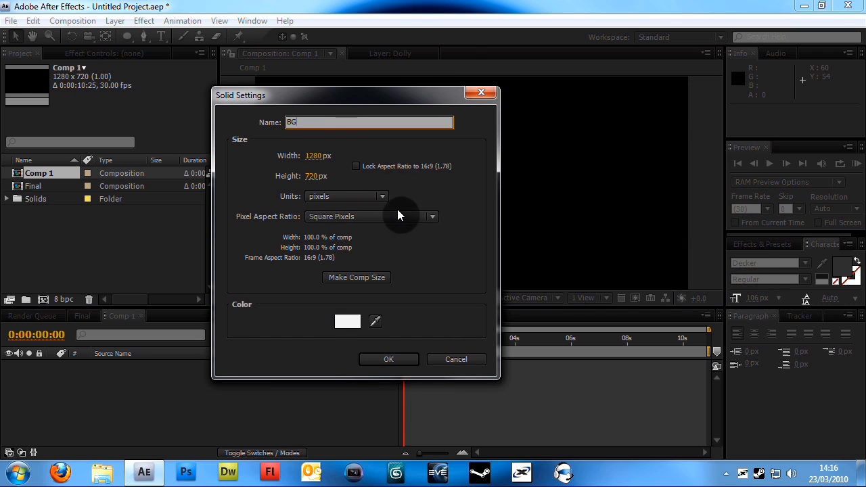
{"action": "left_click", "coordinate": [388, 360]}
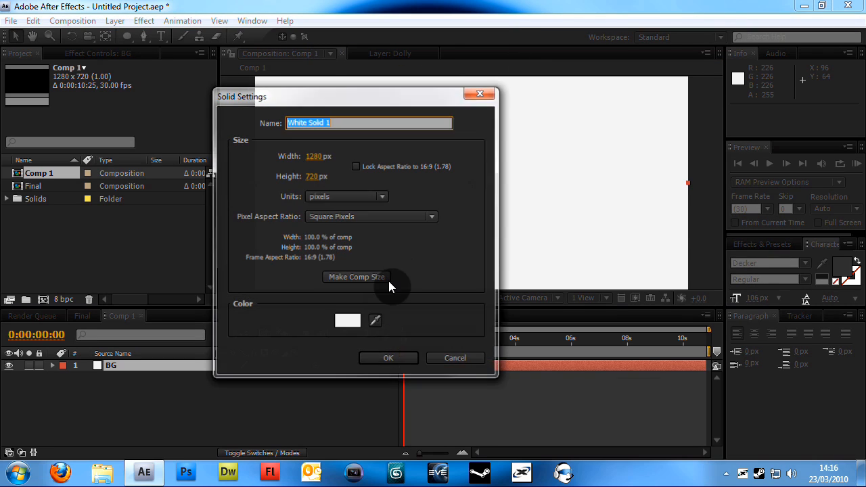
Add a second, black solid layer named Vignett above BG
{"action": "left_click", "coordinate": [346, 321]}
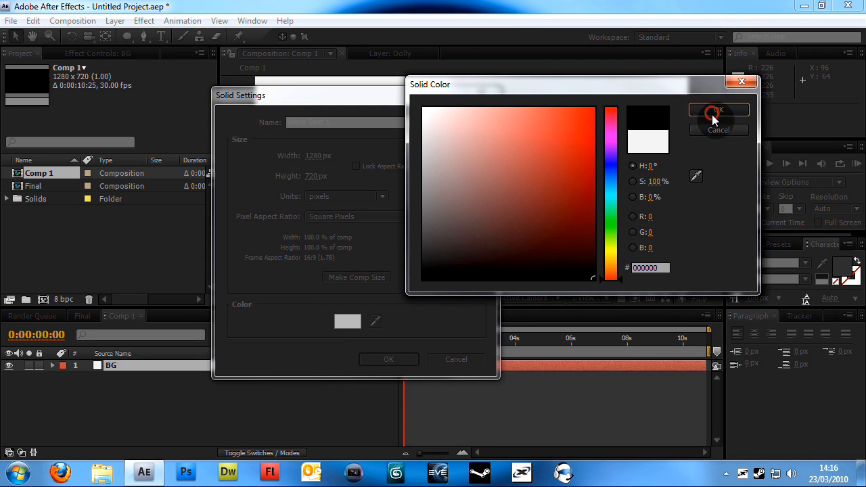
{"action": "left_click", "coordinate": [718, 111]}
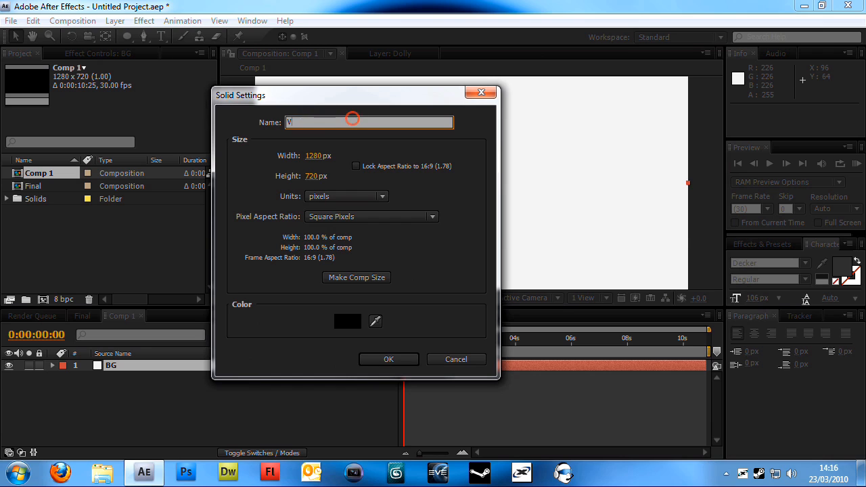
{"action": "left_click", "coordinate": [389, 360]}
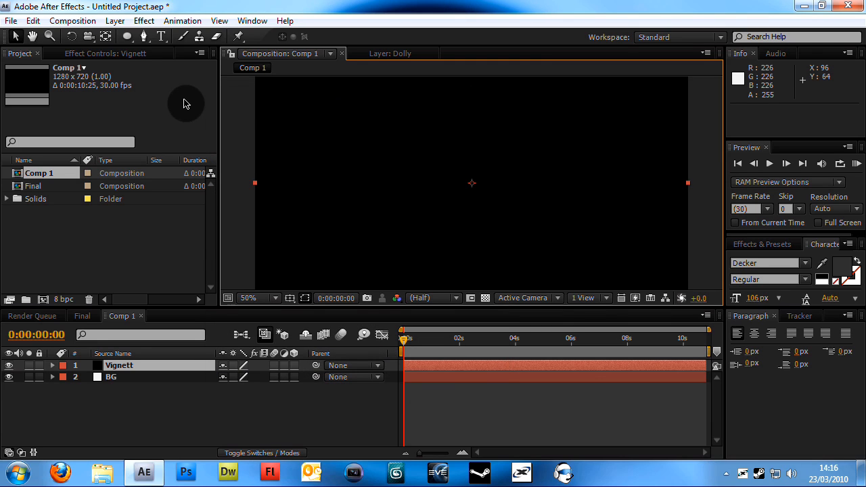
{"action": "mouse_move", "coordinate": [563, 165]}
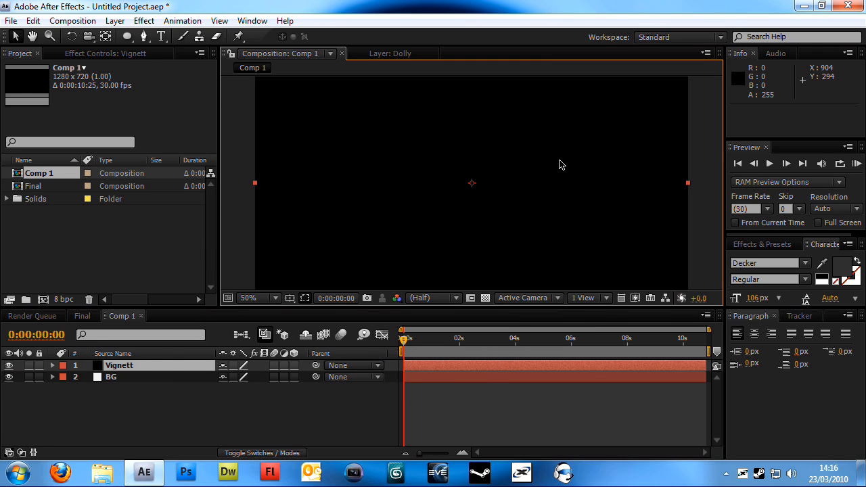
Mask Vignett with an elliptical mask set to Subtract mode
{"action": "left_click", "coordinate": [127, 36]}
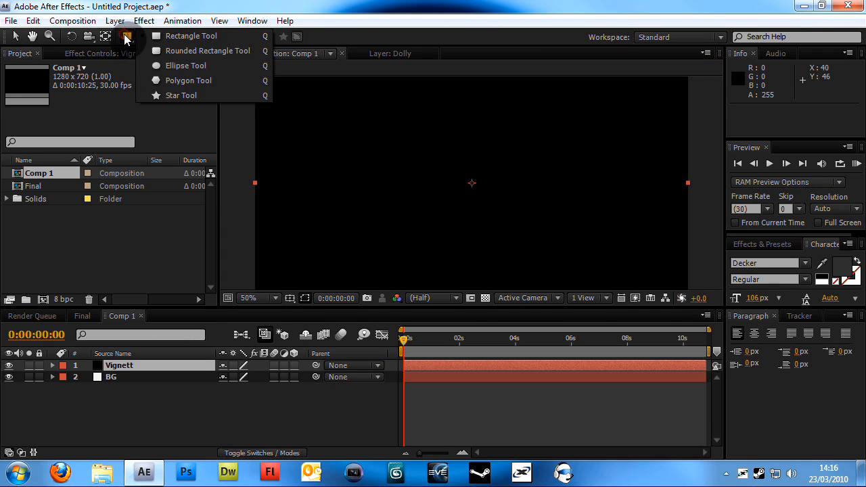
{"action": "mouse_move", "coordinate": [217, 78]}
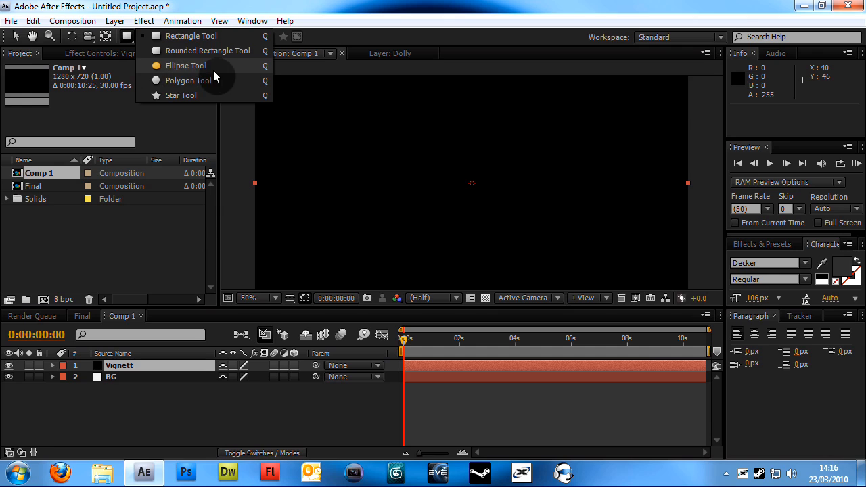
{"action": "left_click", "coordinate": [184, 65]}
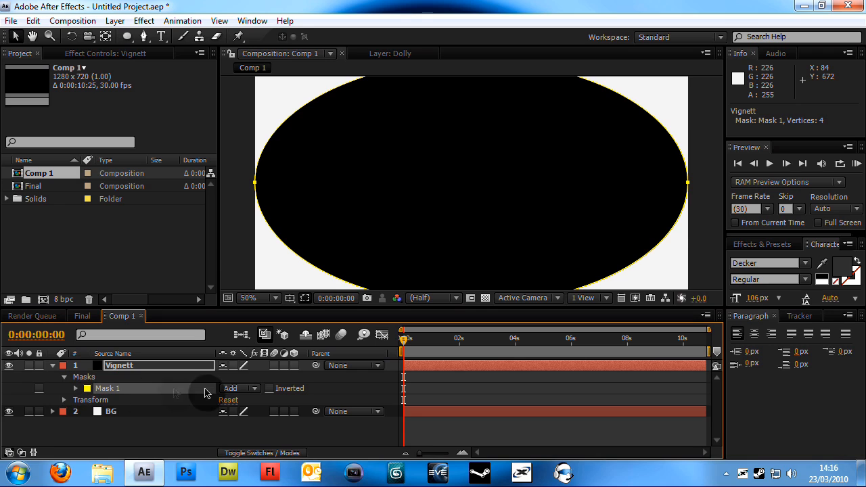
{"action": "left_click", "coordinate": [237, 387]}
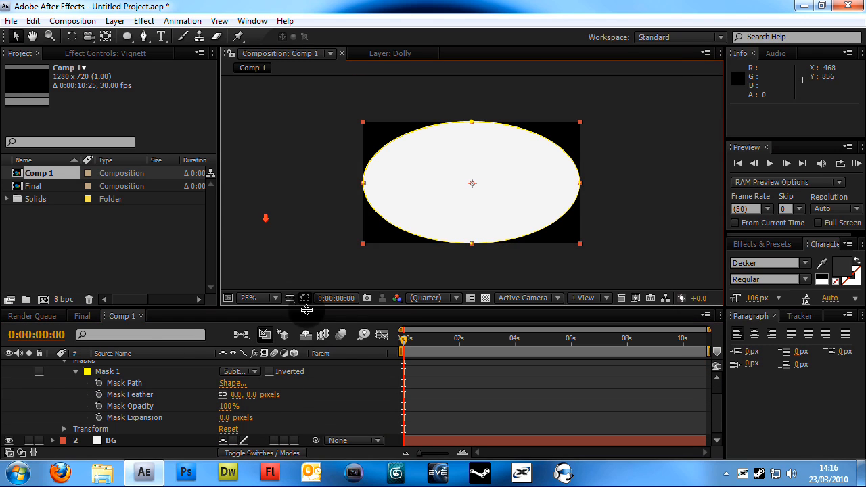
Raise Mask Expansion to 180 pixels and increase Mask Feather to soften the vignette
{"action": "left_click_drag", "start_coordinate": [235, 417], "coordinate": [319, 414]}
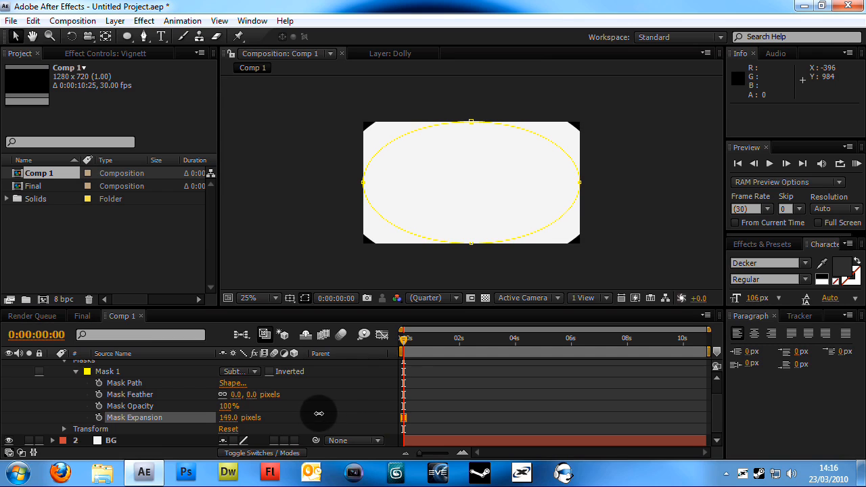
{"action": "left_click_drag", "start_coordinate": [318, 414], "coordinate": [256, 394]}
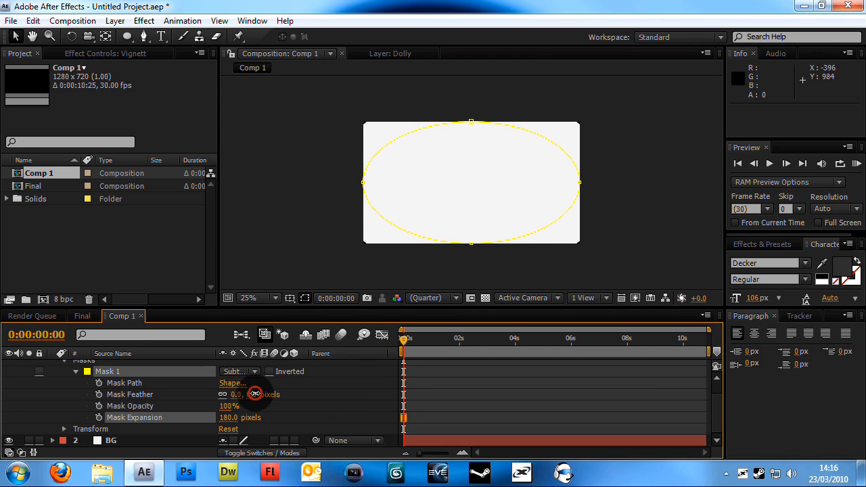
{"action": "left_click_drag", "start_coordinate": [255, 394], "coordinate": [397, 381]}
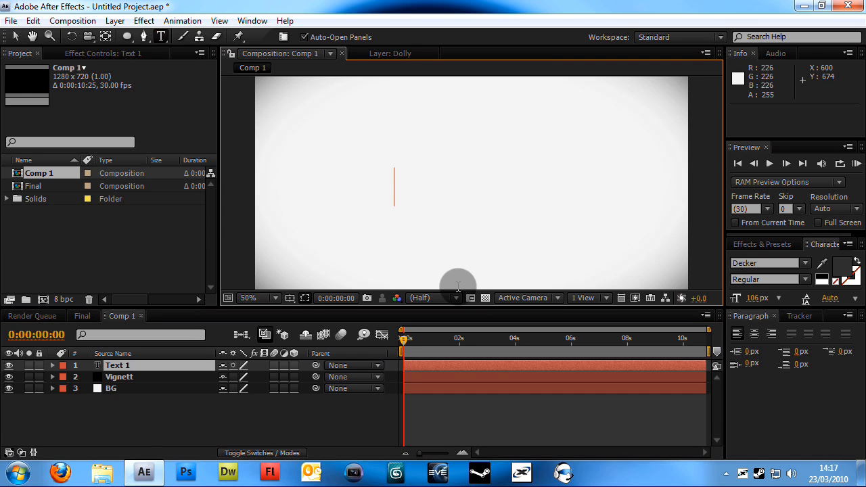
Create a 3D 'SOME TEXT' layer and push its duplicate far back in Z
{"action": "type", "text": "SOME TEXT"}
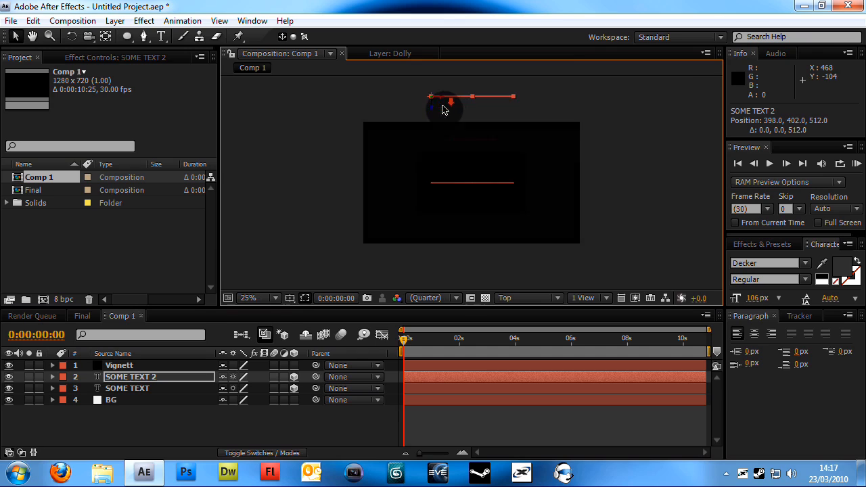
{"action": "left_click", "coordinate": [271, 298]}
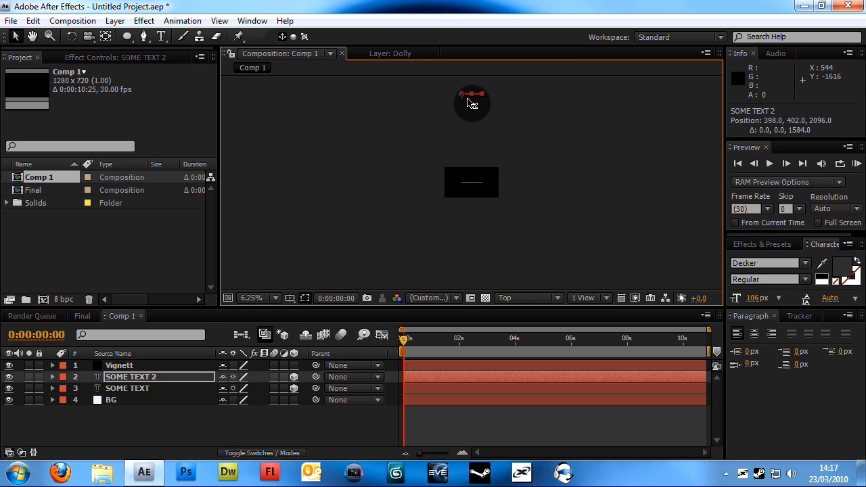
Return the comp view to Active Camera to see the smaller rear text
{"action": "left_click", "coordinate": [521, 297]}
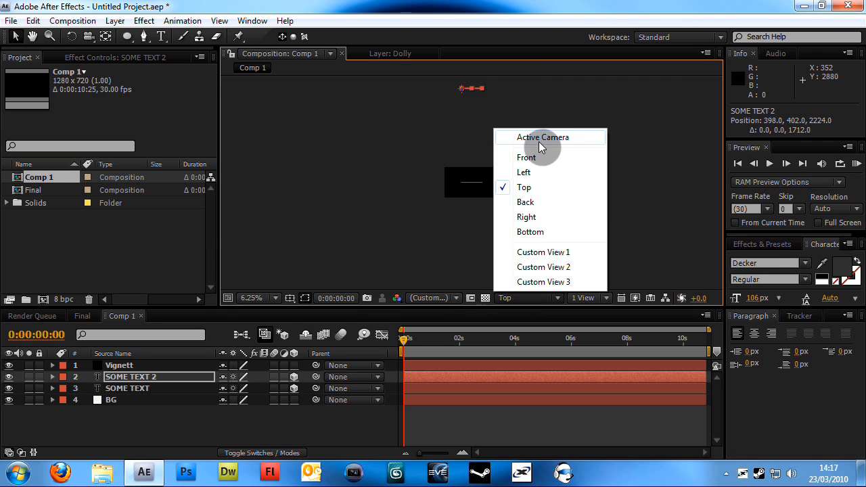
{"action": "left_click", "coordinate": [542, 138]}
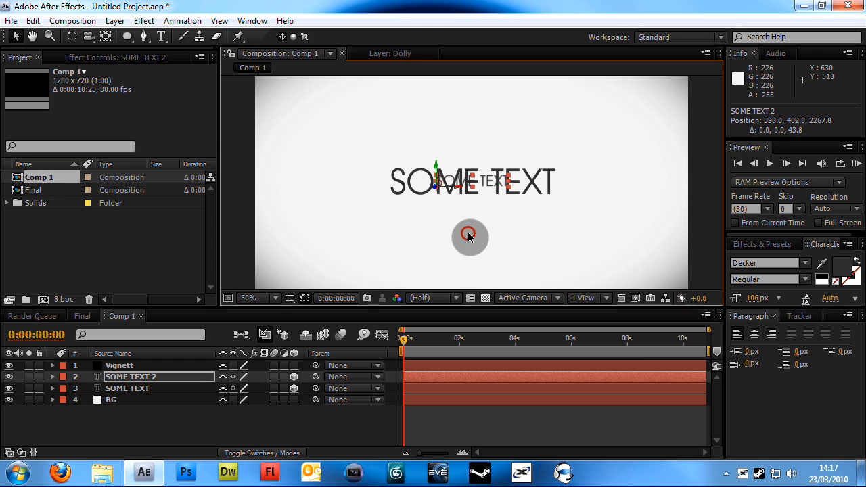
{"action": "left_click", "coordinate": [119, 365]}
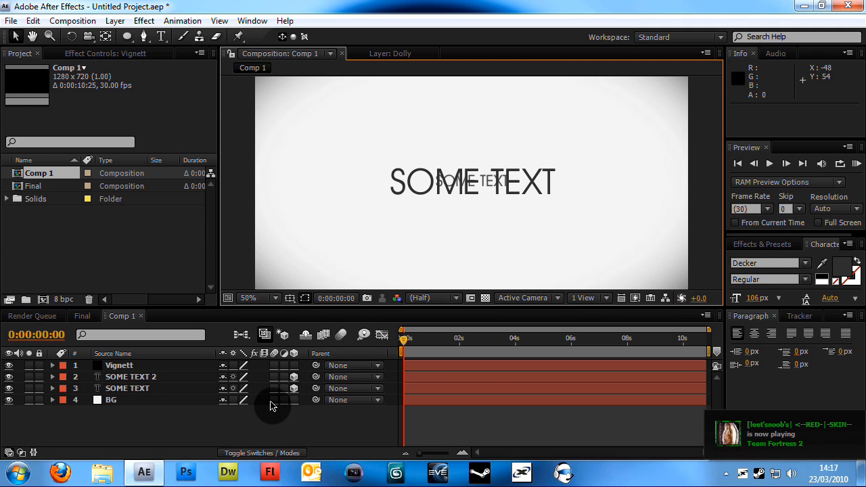
Add a 35mm camera named Camera 1 above the text layers
{"action": "left_click", "coordinate": [127, 20]}
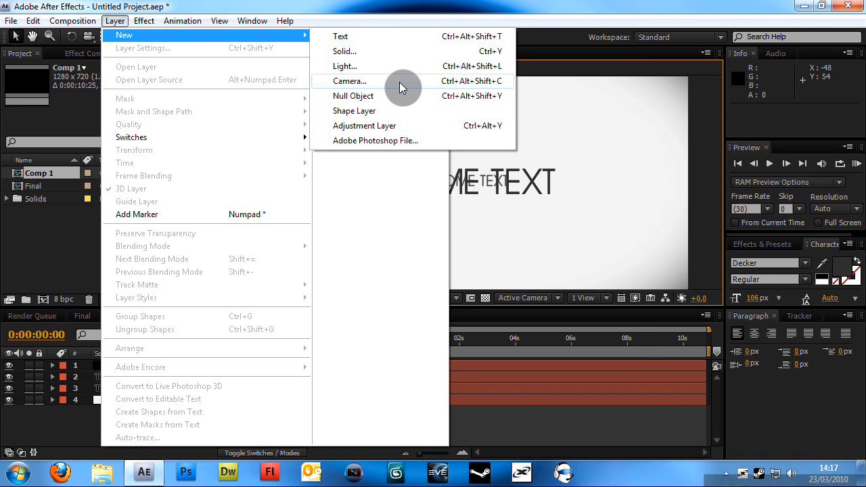
{"action": "left_click", "coordinate": [349, 81]}
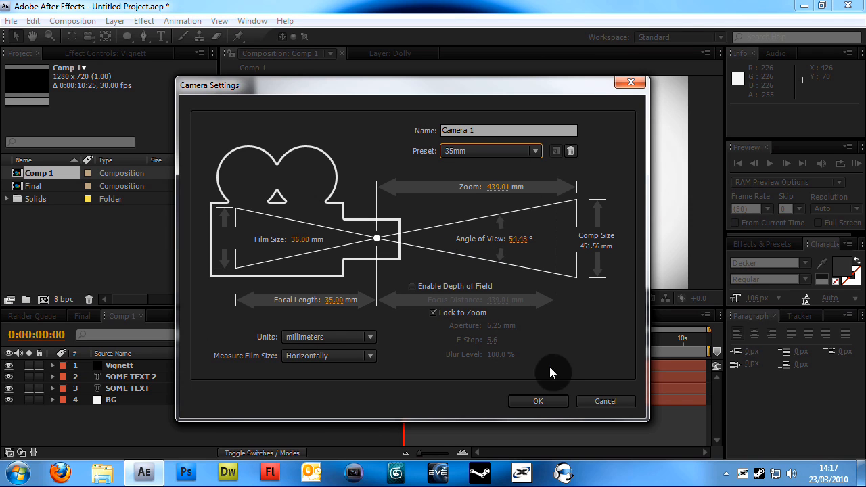
{"action": "left_click", "coordinate": [539, 401]}
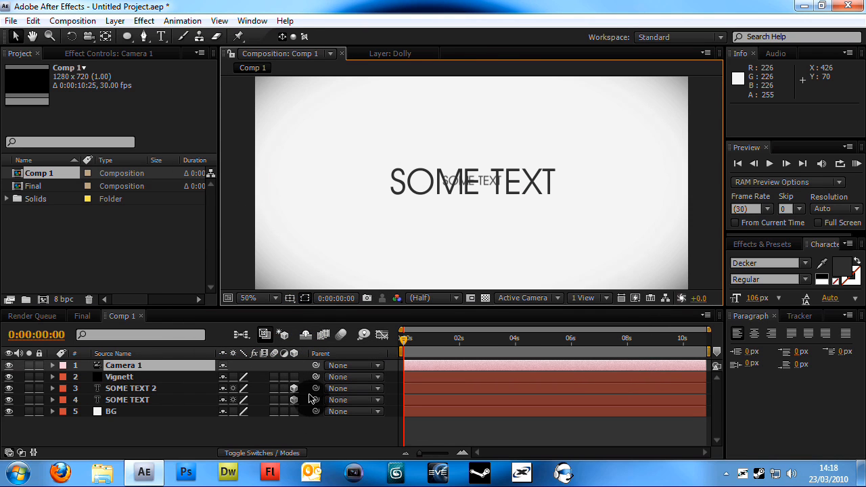
{"action": "left_click", "coordinate": [115, 20]}
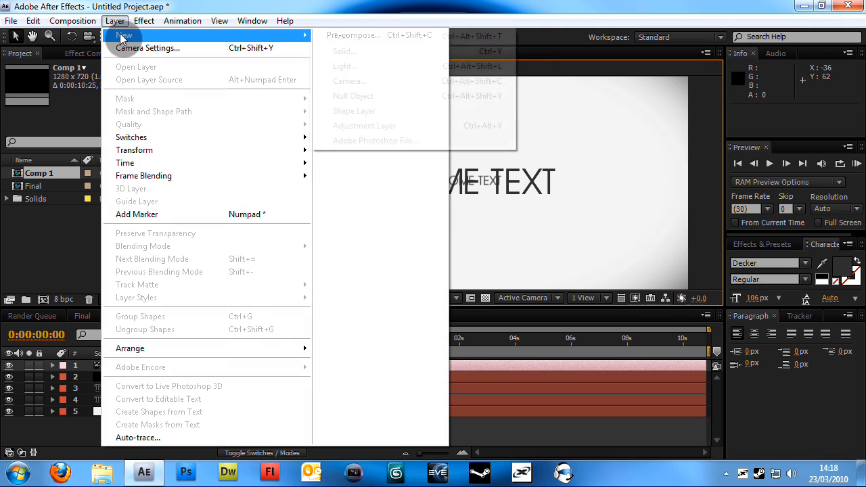
{"action": "mouse_move", "coordinate": [419, 88]}
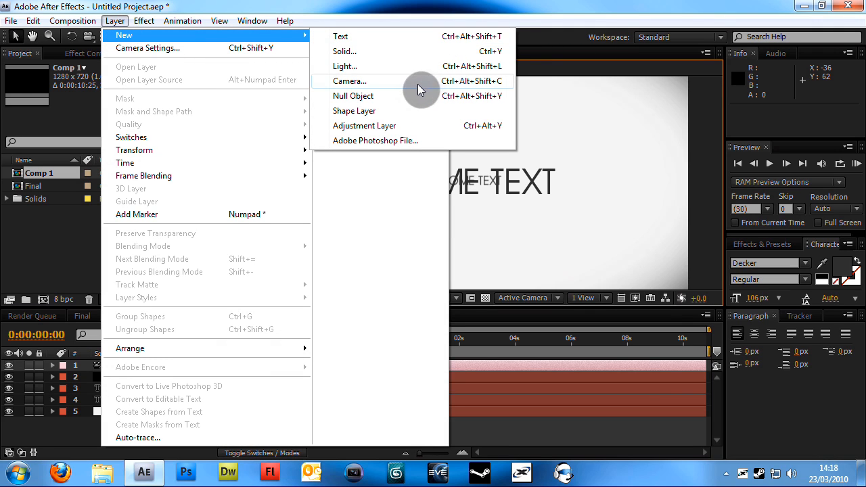
Create a null object layer and rename it Dolly
{"action": "left_click", "coordinate": [353, 95]}
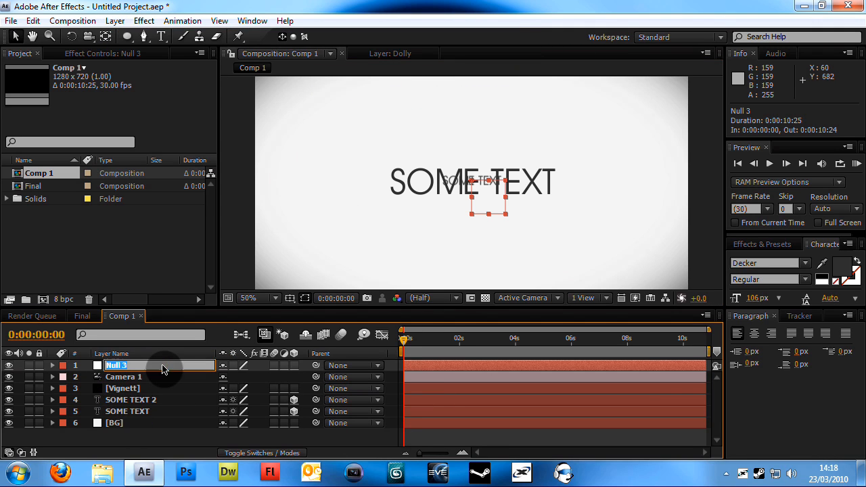
{"action": "type", "text": "Dolly"}
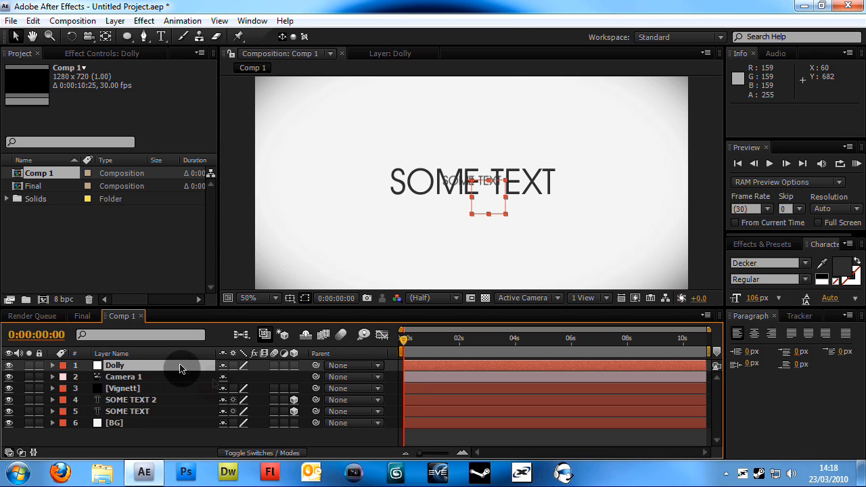
{"action": "left_click", "coordinate": [123, 376]}
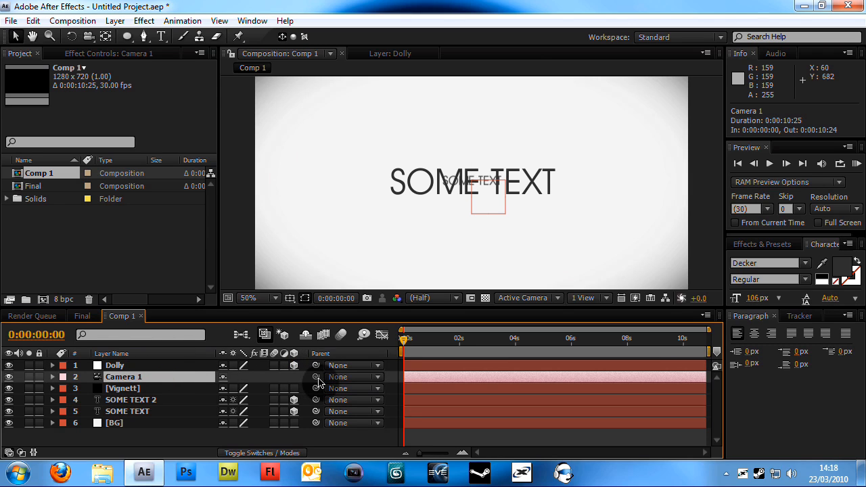
Parent Camera 1 to the Dolly null so it follows it
{"action": "double_click", "coordinate": [113, 366]}
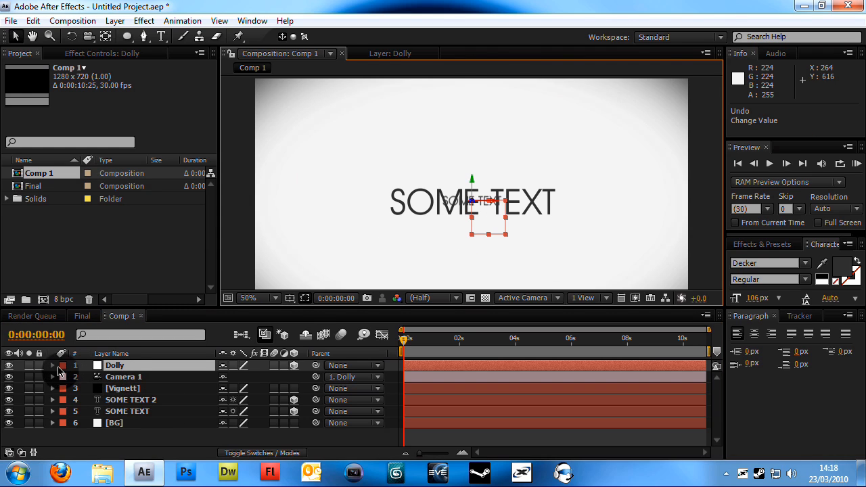
Keyframe Dolly's Position and shift its Y value at four seconds for a camera move
{"action": "left_click", "coordinate": [54, 365]}
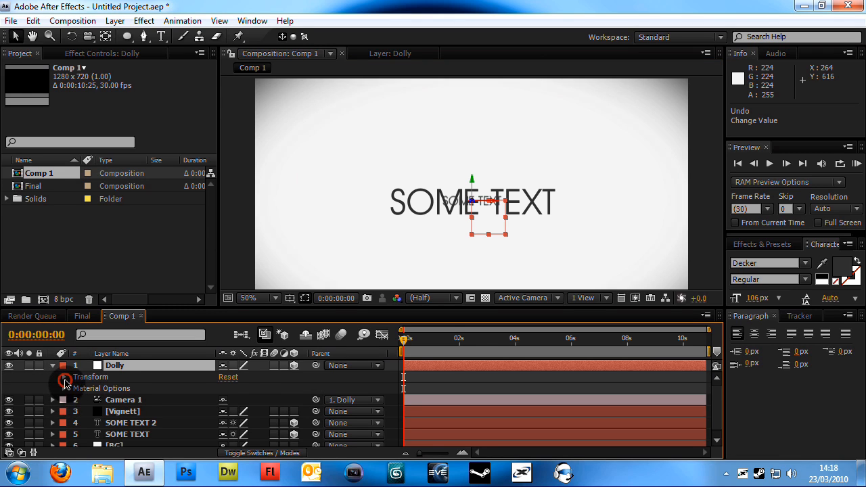
{"action": "left_click", "coordinate": [65, 376]}
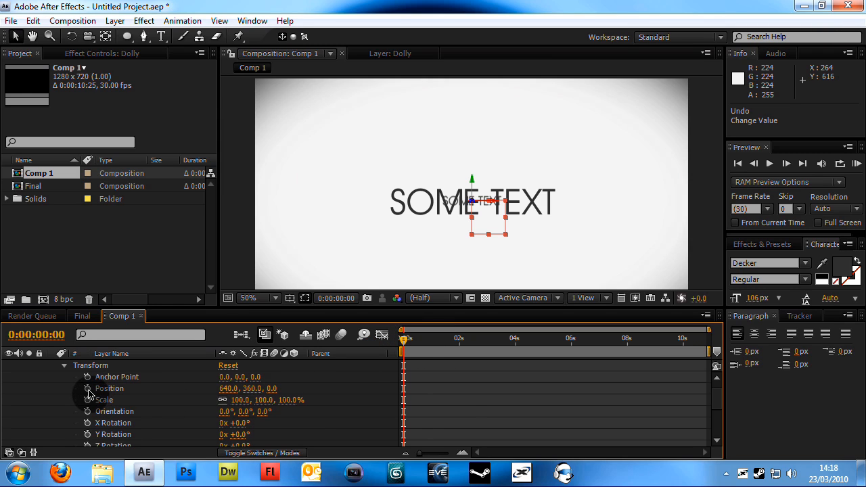
{"action": "left_click", "coordinate": [86, 388]}
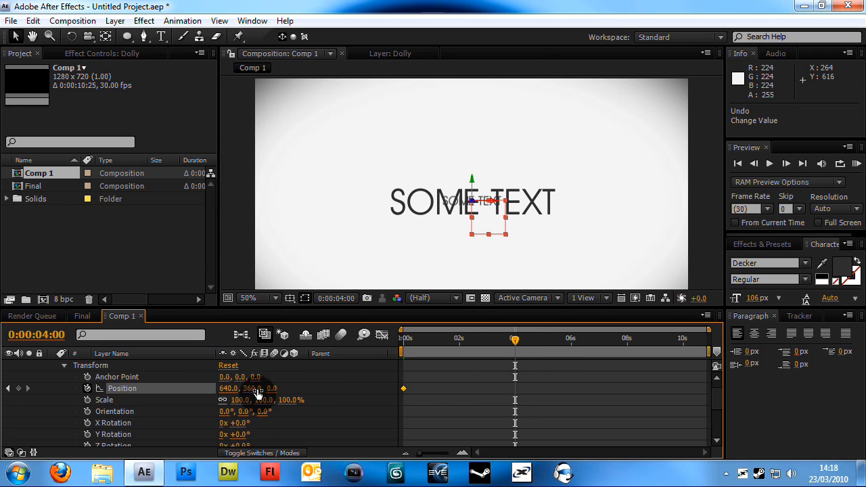
{"action": "left_click_drag", "start_coordinate": [257, 387], "coordinate": [160, 393]}
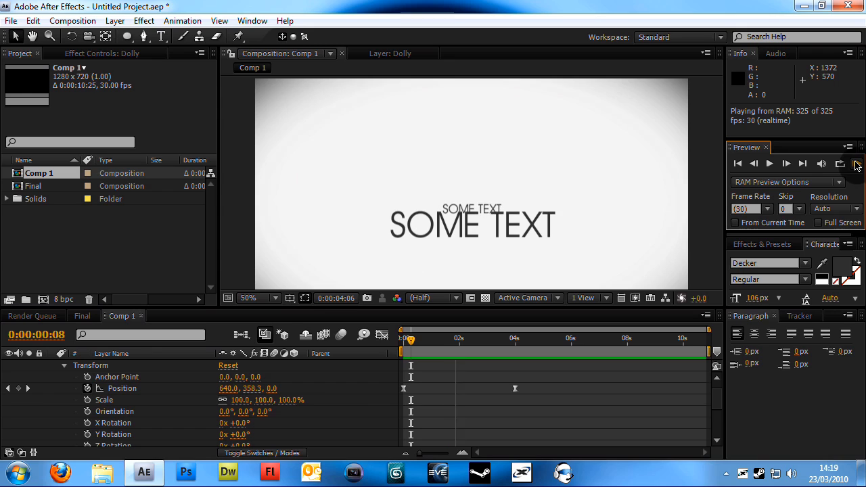
Replace Dolly's position keyframes with a wiggle(2,5) expression
{"action": "left_click", "coordinate": [407, 340]}
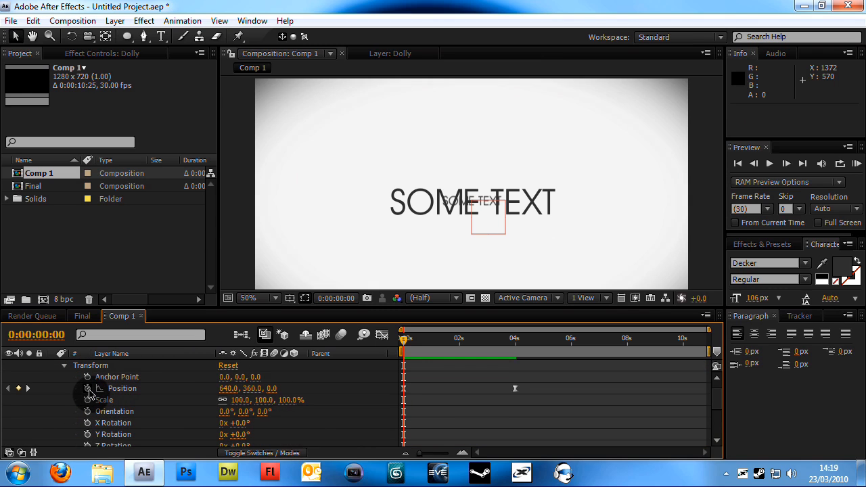
{"action": "mouse_move", "coordinate": [86, 388]}
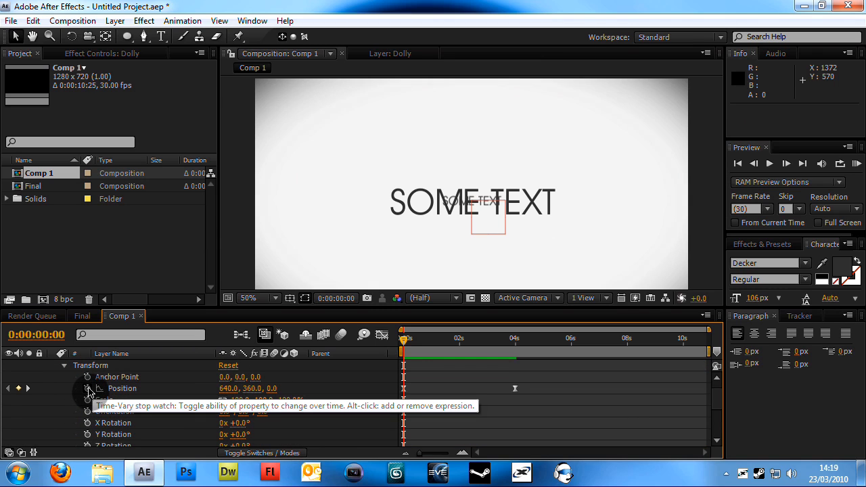
{"action": "left_click", "coordinate": [87, 389]}
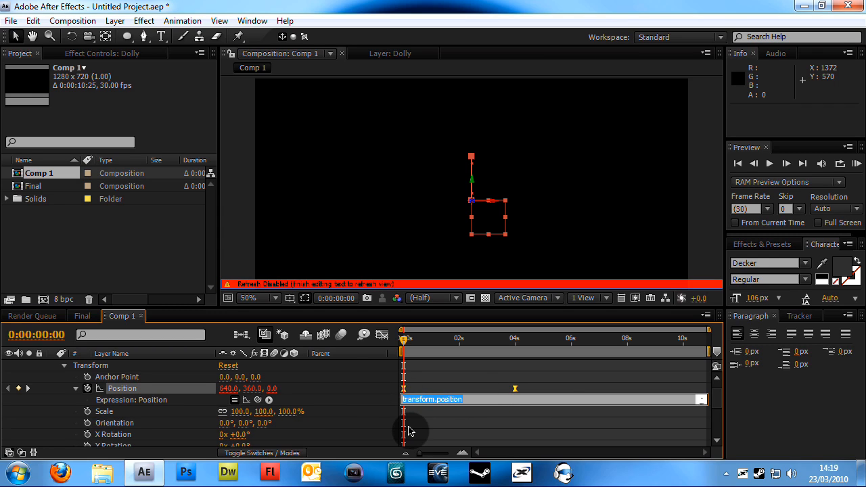
{"action": "type", "text": "wiggle("}
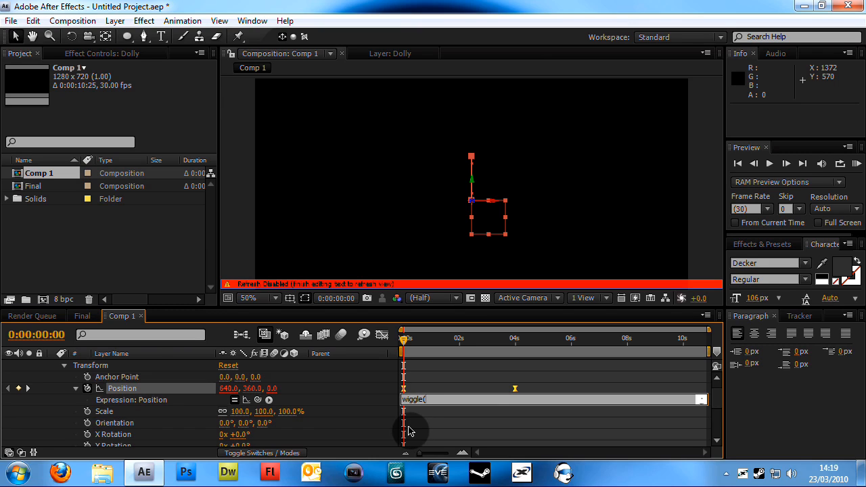
{"action": "type", "text": "2,"}
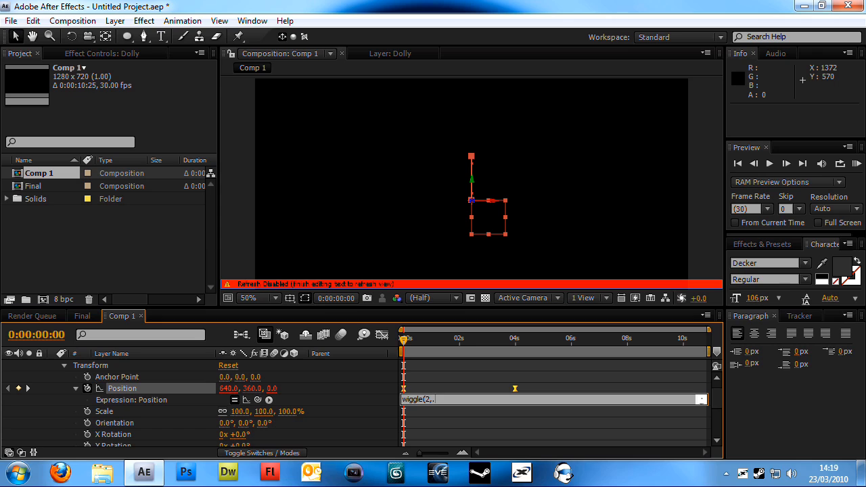
{"action": "type", "text": "5)"}
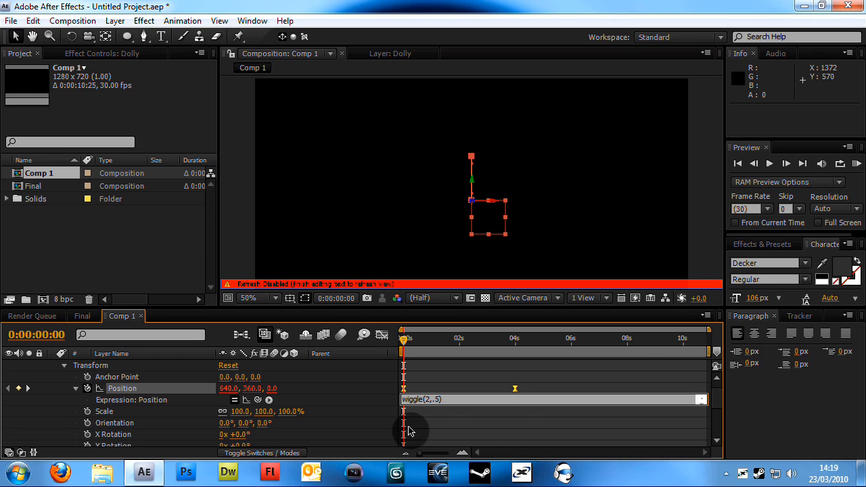
{"action": "left_click", "coordinate": [406, 339]}
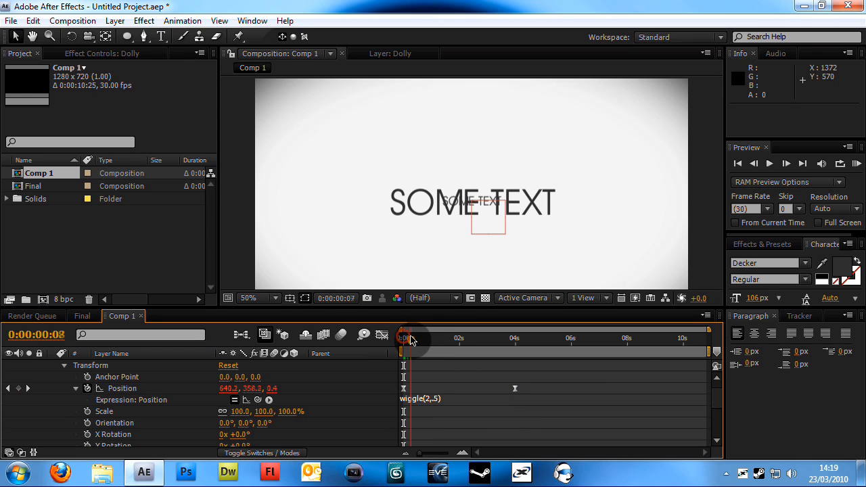
Scrub the timeline to preview the wiggling camera move
{"action": "left_click_drag", "start_coordinate": [411, 338], "coordinate": [466, 338]}
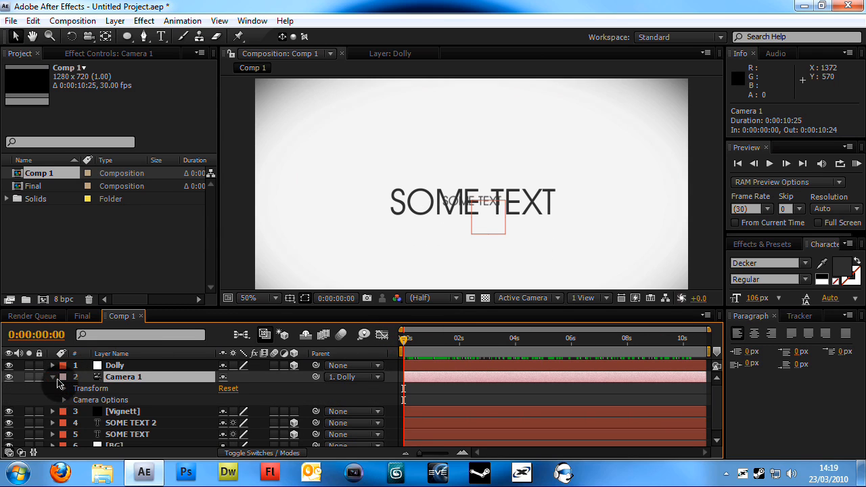
Enable Camera 1's Depth of Field and set the current time to 2:10 for the first focus keyframes
{"action": "left_click", "coordinate": [64, 401]}
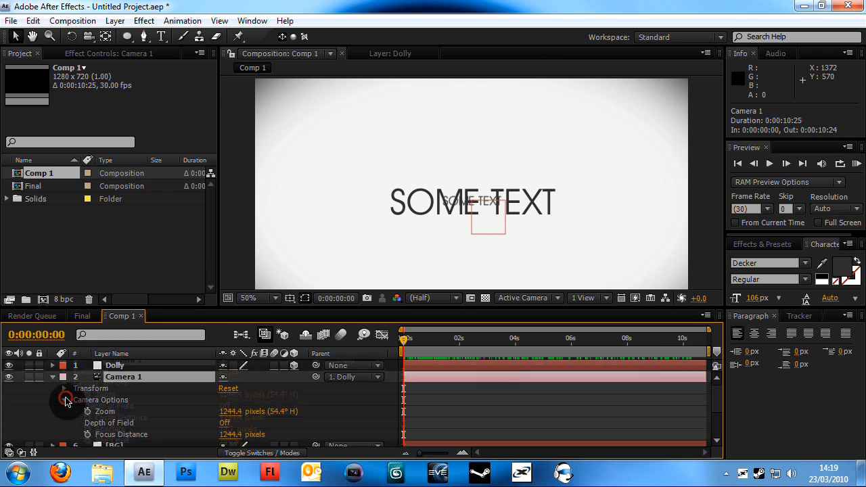
{"action": "scroll", "scroll_direction": "down", "scroll_amount": 3}
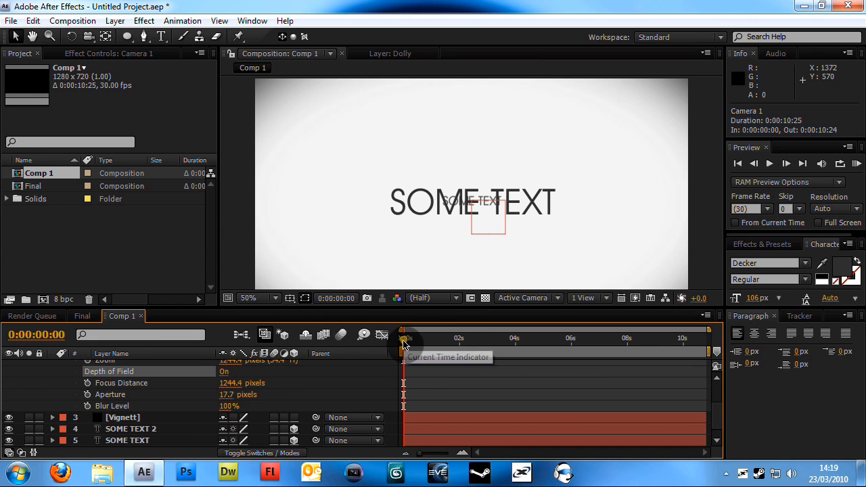
{"action": "left_click_drag", "start_coordinate": [404, 338], "coordinate": [449, 338]}
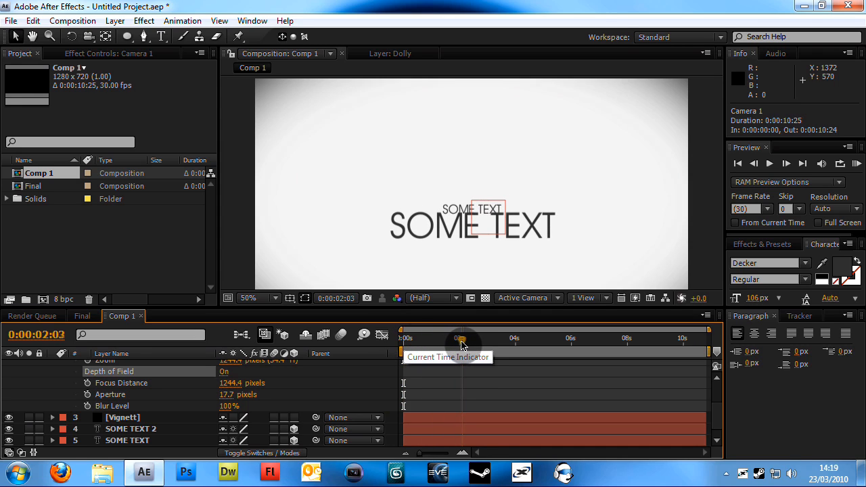
{"action": "left_click_drag", "start_coordinate": [462, 338], "coordinate": [467, 338]}
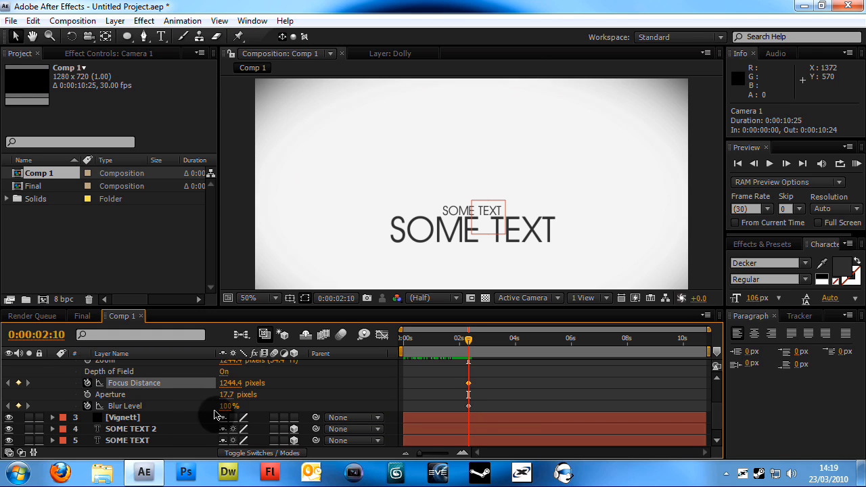
Scrub Camera 1's Blur Level up to 442% at the 2:10 keyframe
{"action": "left_click_drag", "start_coordinate": [229, 406], "coordinate": [332, 406]}
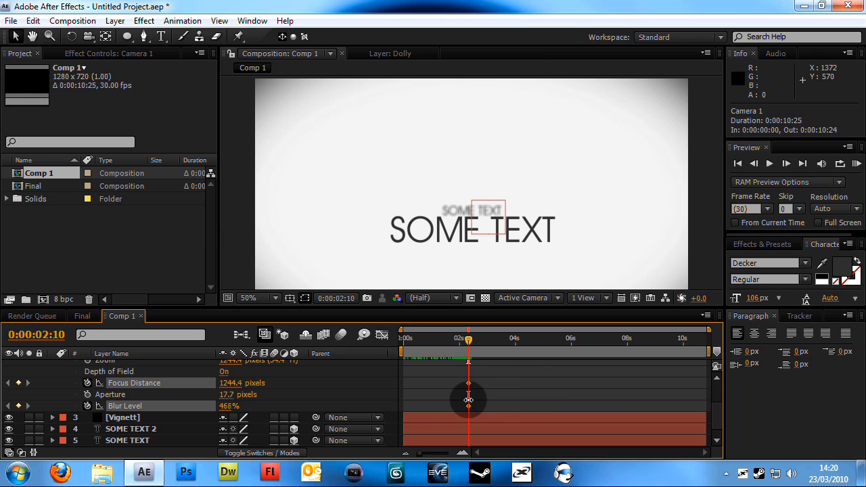
{"action": "left_click_drag", "start_coordinate": [468, 398], "coordinate": [454, 398]}
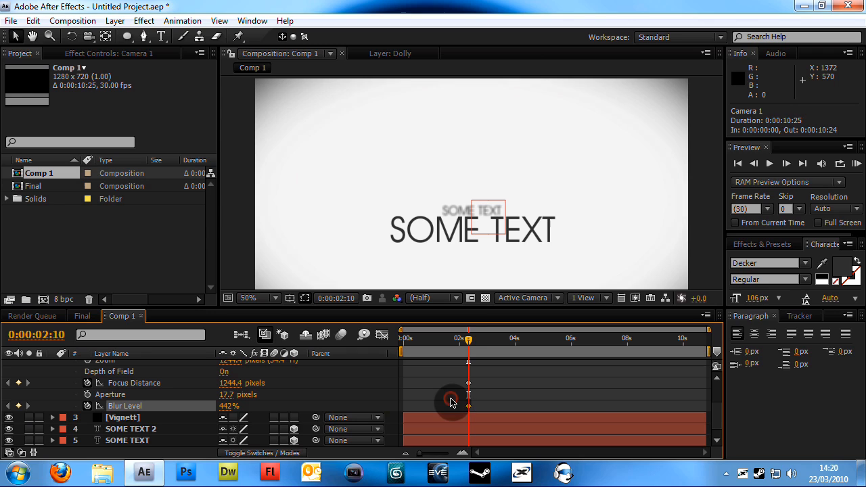
{"action": "mouse_move", "coordinate": [470, 341]}
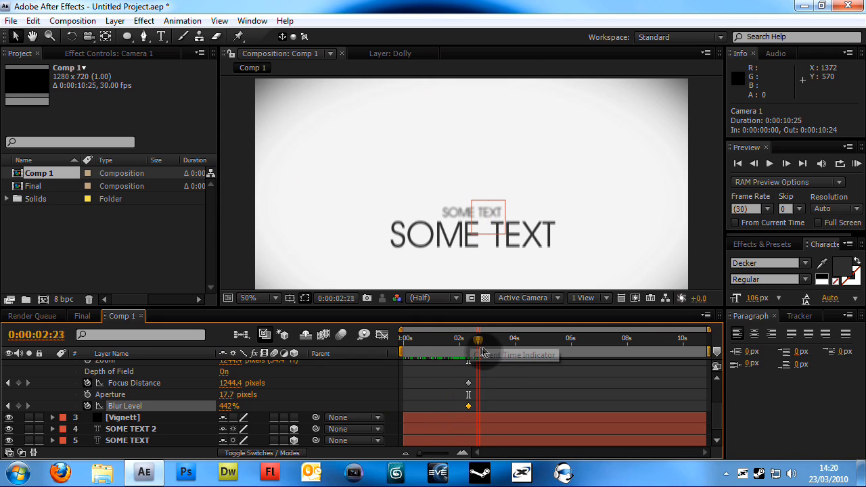
At about 3:14 set Focus Distance 3668.4 and Blur Level 1248%, then review the blur transition
{"action": "left_click_drag", "start_coordinate": [479, 338], "coordinate": [495, 338]}
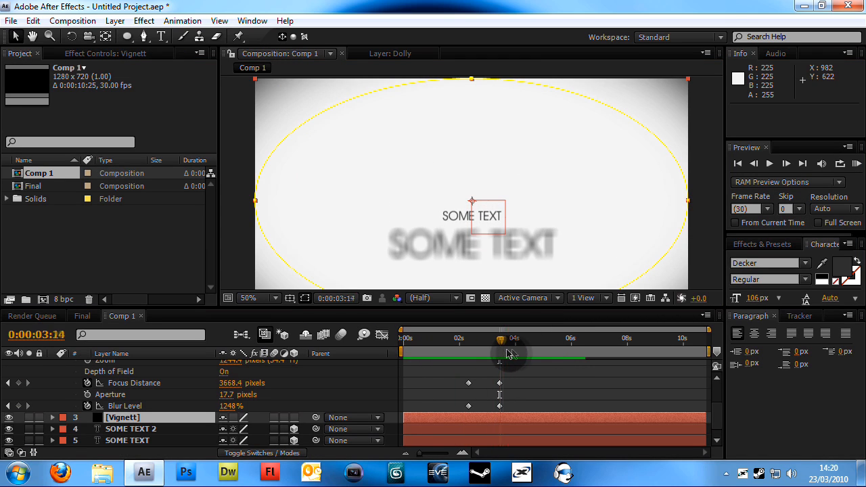
{"action": "left_click_drag", "start_coordinate": [501, 338], "coordinate": [487, 338]}
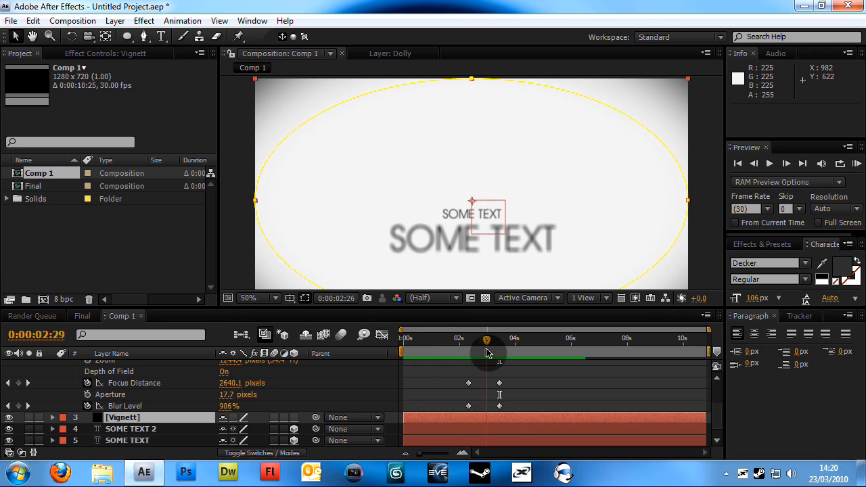
{"action": "left_click_drag", "start_coordinate": [487, 340], "coordinate": [479, 341]}
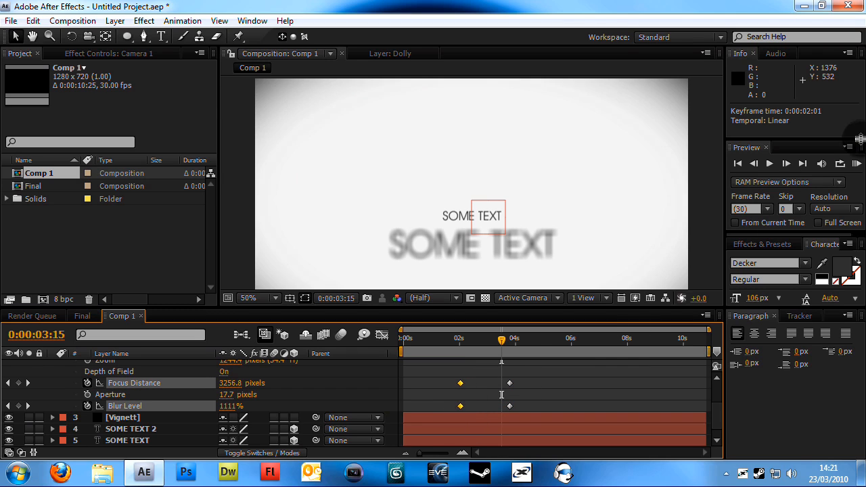
Move the first focus/blur keyframes near 2:01 and check the blur around four seconds
{"action": "left_click", "coordinate": [768, 163]}
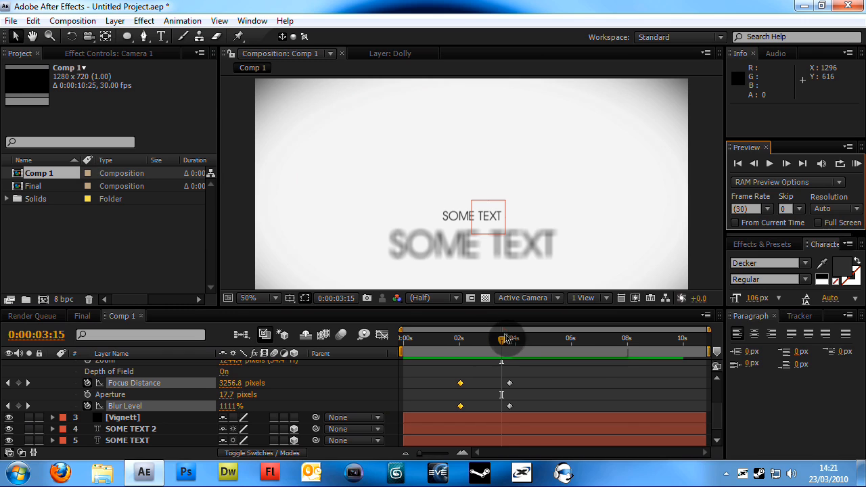
{"action": "left_click", "coordinate": [516, 335]}
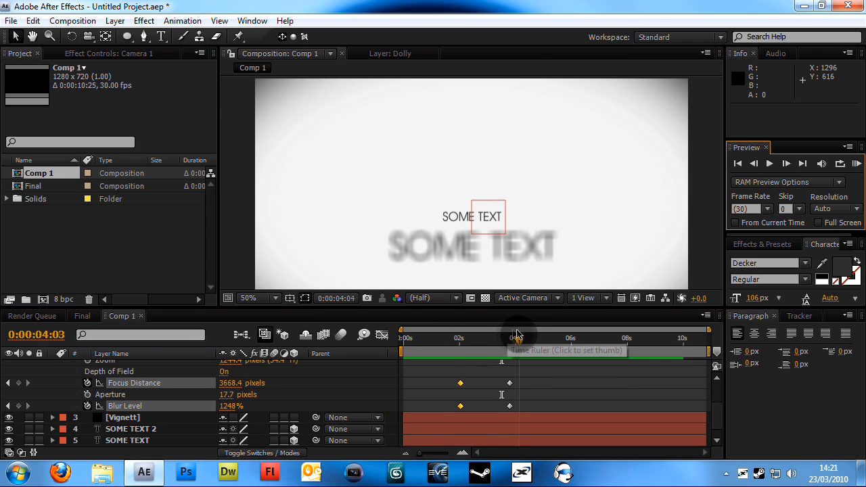